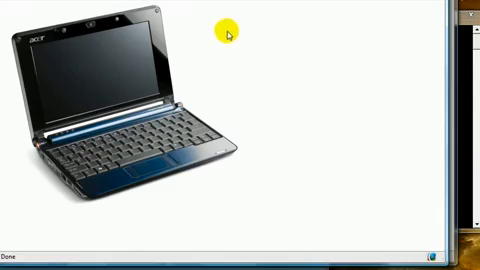
{"action": "mouse_move", "coordinate": [188, 50]}
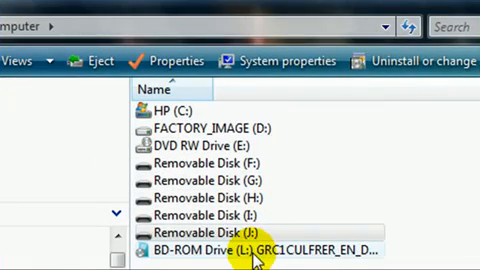
{"action": "mouse_move", "coordinate": [344, 258]}
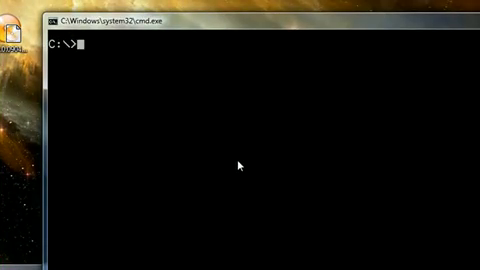
Step: Launch diskpart and list all disks attached to the machine
{"action": "type", "text": "diskpart"}
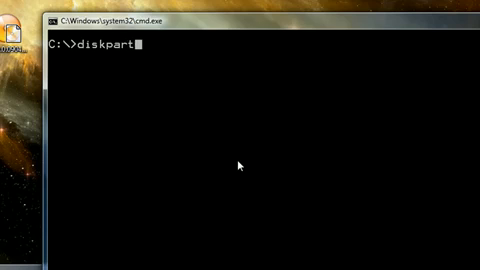
{"action": "key", "text": "Return"}
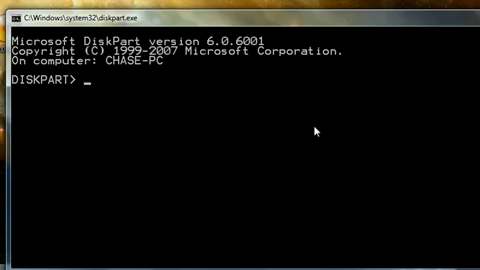
{"action": "type", "text": "list di"}
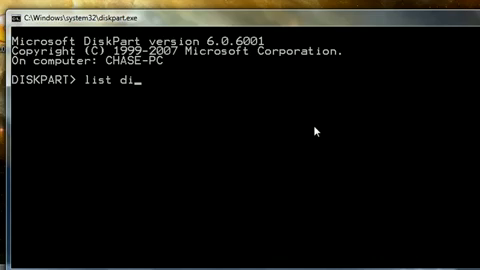
{"action": "key", "text": "Return"}
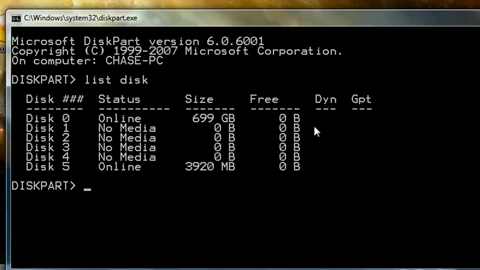
{"action": "mouse_move", "coordinate": [460, 190]}
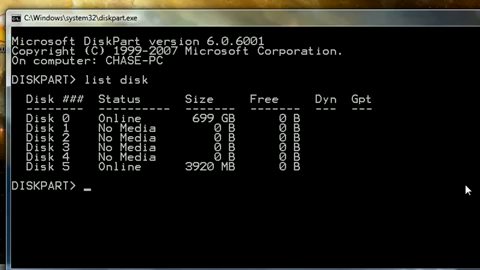
Step: Select disk 0 and display its details, then list the disks again
{"action": "type", "text": "selec"}
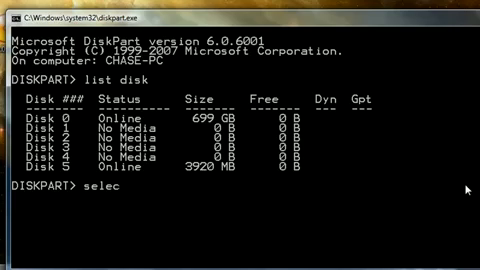
{"action": "type", "text": "t disk 0"}
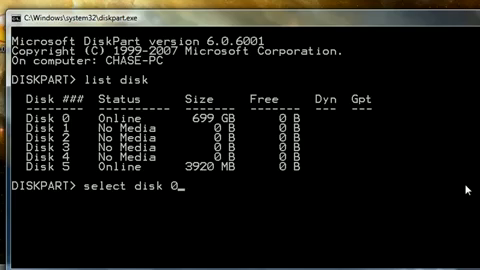
{"action": "key", "text": "Return"}
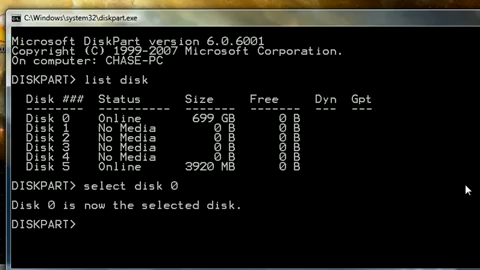
{"action": "type", "text": "detai"}
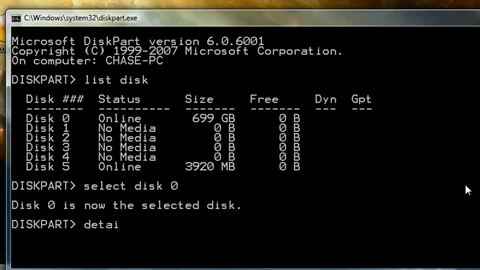
{"action": "type", "text": "l di"}
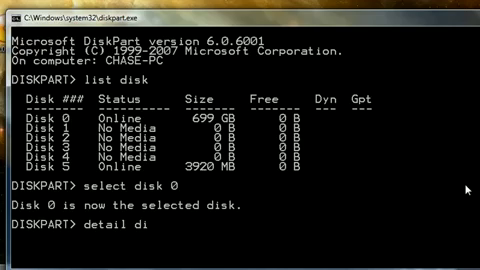
{"action": "key", "text": "Return"}
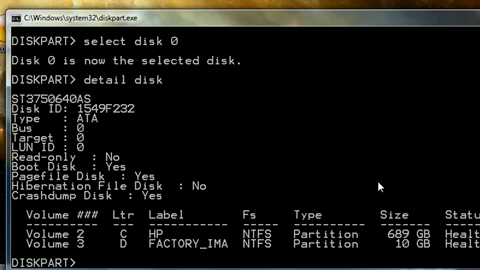
{"action": "type", "text": "list disk"}
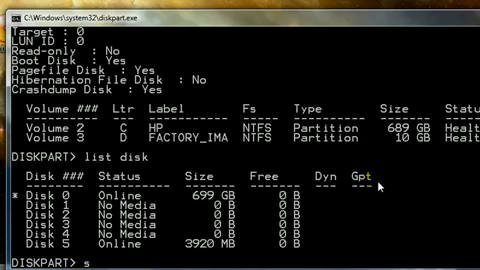
Step: Select the thumb drive disk, clean it and create a primary partition on it
{"action": "type", "text": "elect disk 5"}
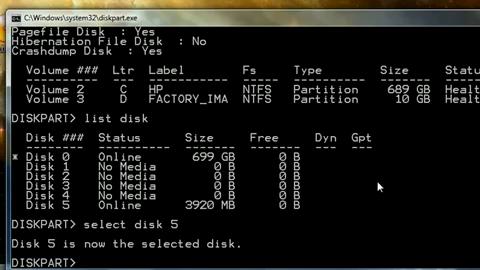
{"action": "type", "text": "clea"}
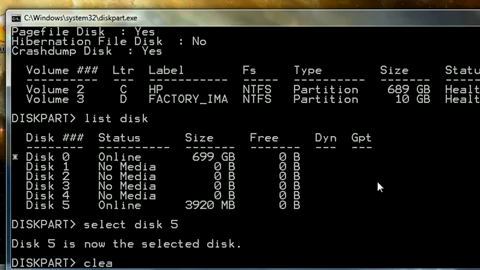
{"action": "key", "text": "Return"}
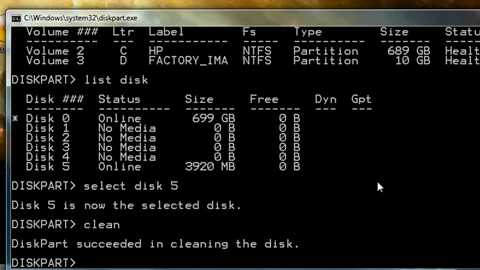
{"action": "type", "text": "c"}
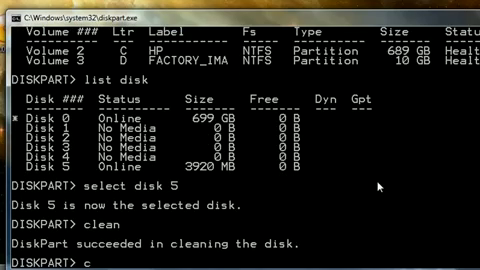
{"action": "type", "text": "reate par"}
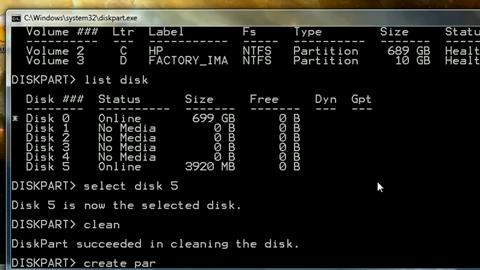
{"action": "type", "text": "tition primar"}
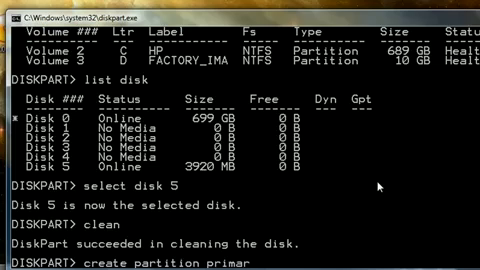
{"action": "type", "text": "y"}
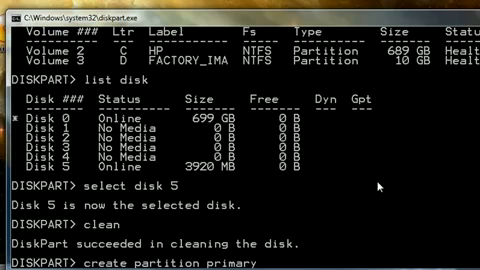
{"action": "key", "text": "Return"}
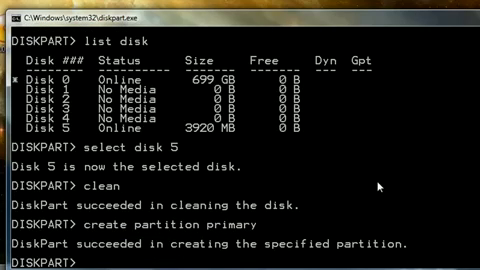
Step: Select partition 1, mark it active, format it FAT32 and assign a drive letter
{"action": "type", "text": "select"}
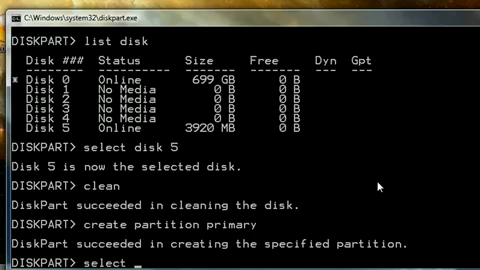
{"action": "type", "text": "select partition 1"}
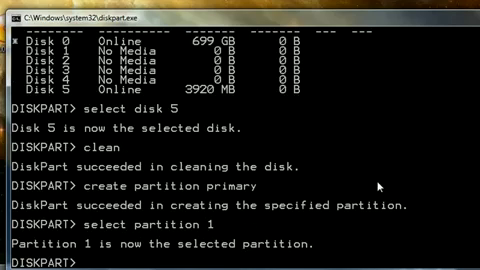
{"action": "type", "text": "active"}
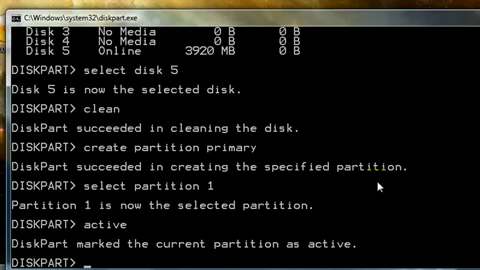
{"action": "type", "text": "format"}
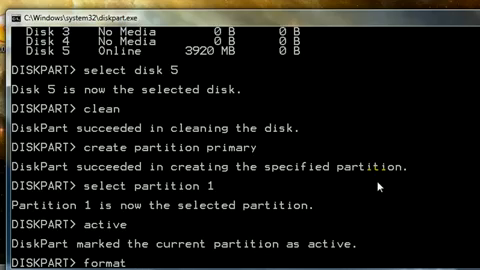
{"action": "type", "text": "fs=fat32"}
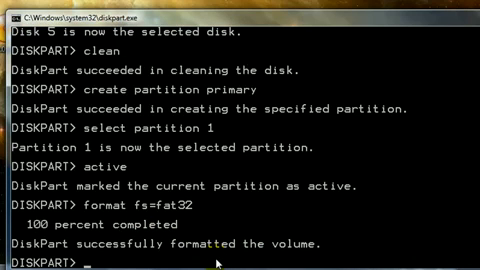
{"action": "type", "text": "assi"}
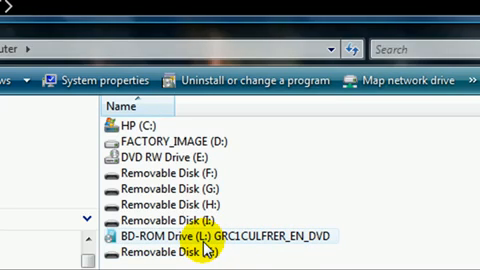
{"action": "mouse_move", "coordinate": [230, 244]}
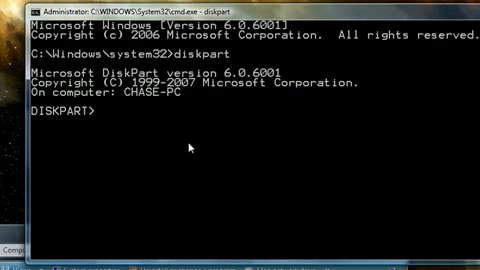
Step: Exit diskpart to return to the ordinary command prompt
{"action": "type", "text": "exit"}
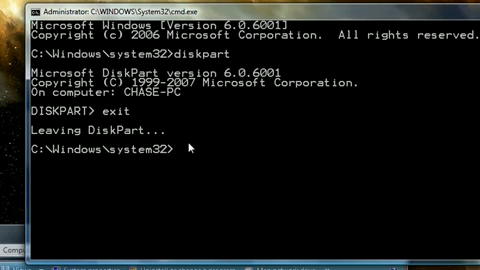
Step: Run xcopy l:\*.* /s/e/f k:\ to copy all DVD files onto the thumb drive
{"action": "type", "text": "xcopy"}
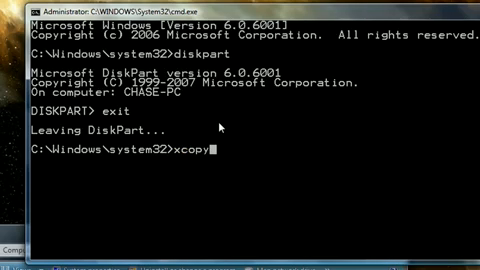
{"action": "type", "text": "1:"}
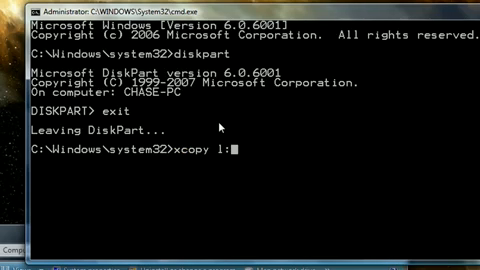
{"action": "type", "text": "\\*."}
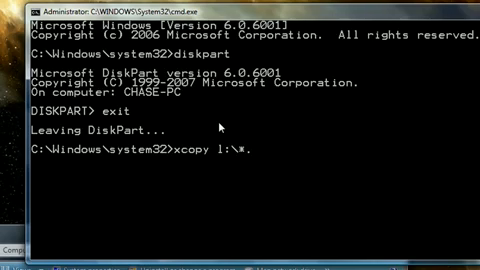
{"action": "type", "text": ".* /s/"}
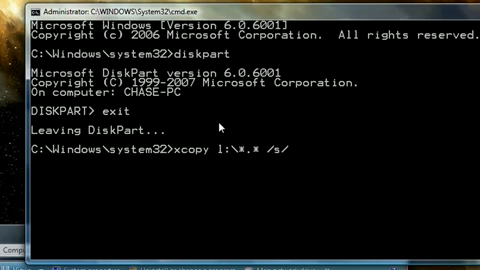
{"action": "type", "text": "e/f"}
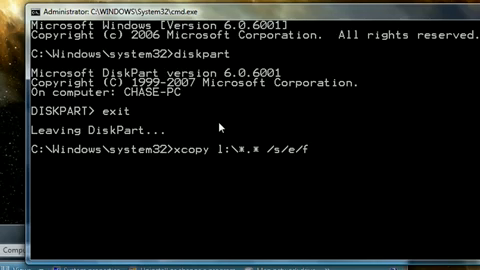
{"action": "type", "text": "k"}
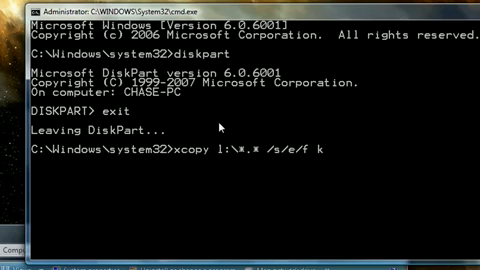
{"action": "type", "text": ":\\"}
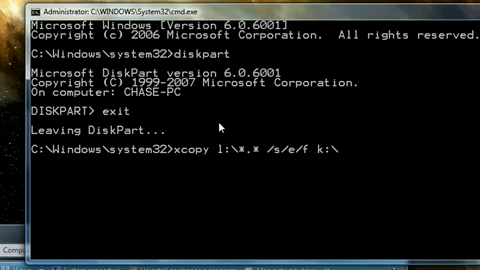
{"action": "key", "text": "Return"}
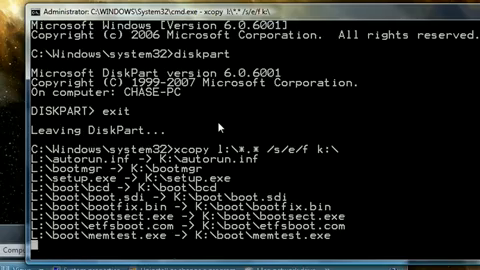
Step: Open drive K in Explorer to verify the copied boot, efi, sources, support and upgrade folders
{"action": "scroll", "scroll_direction": "down", "scroll_amount": 3}
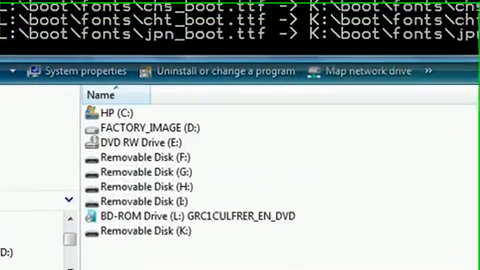
{"action": "double_click", "coordinate": [130, 232]}
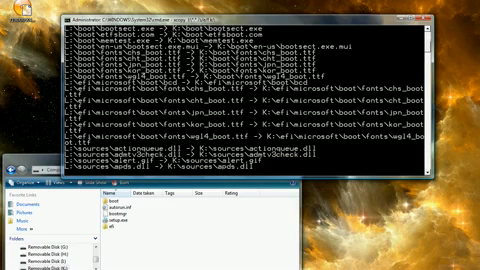
{"action": "scroll", "scroll_direction": "down", "scroll_amount": 3}
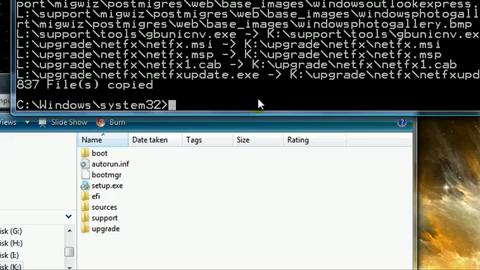
{"action": "mouse_move", "coordinate": [252, 104]}
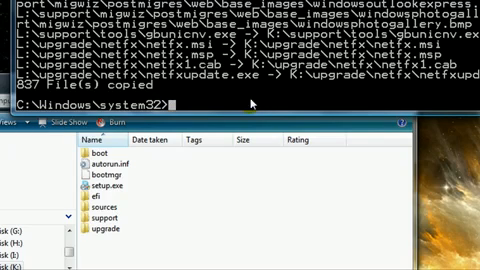